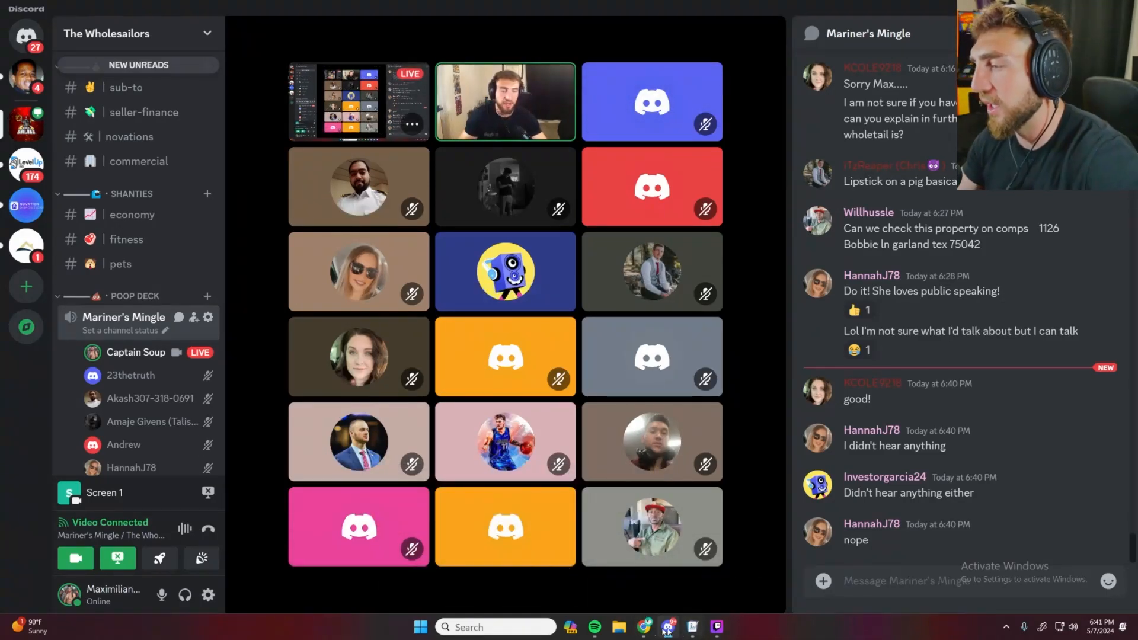
# Bring Chrome to the front and switch to the Collin County cold call seller spreadsheet
pyautogui.click(643, 626)
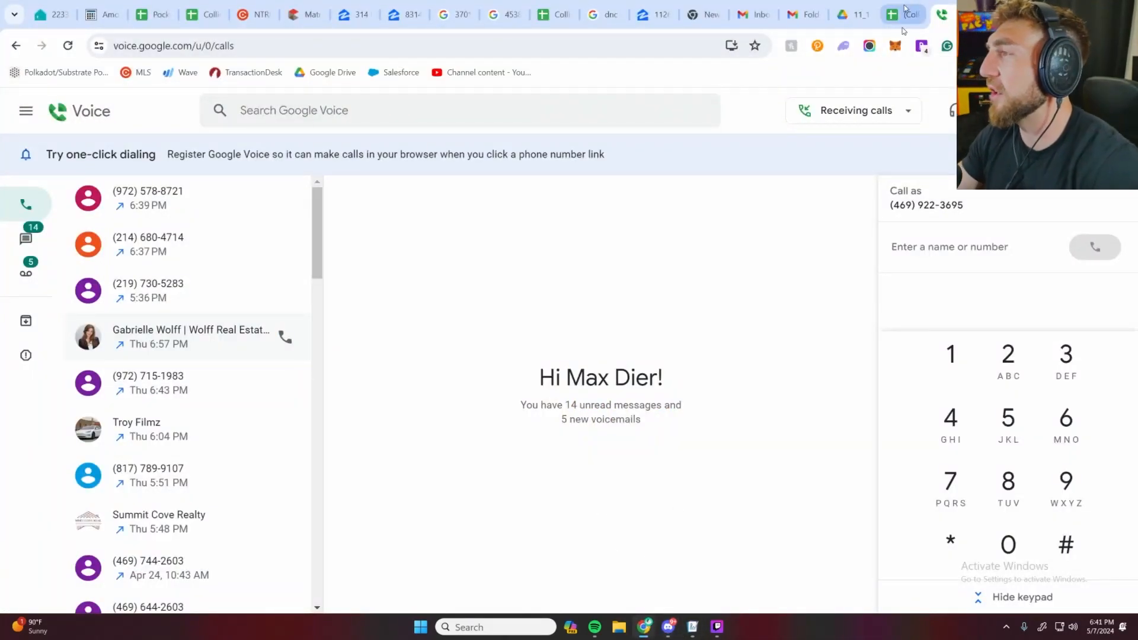
pyautogui.click(891, 14)
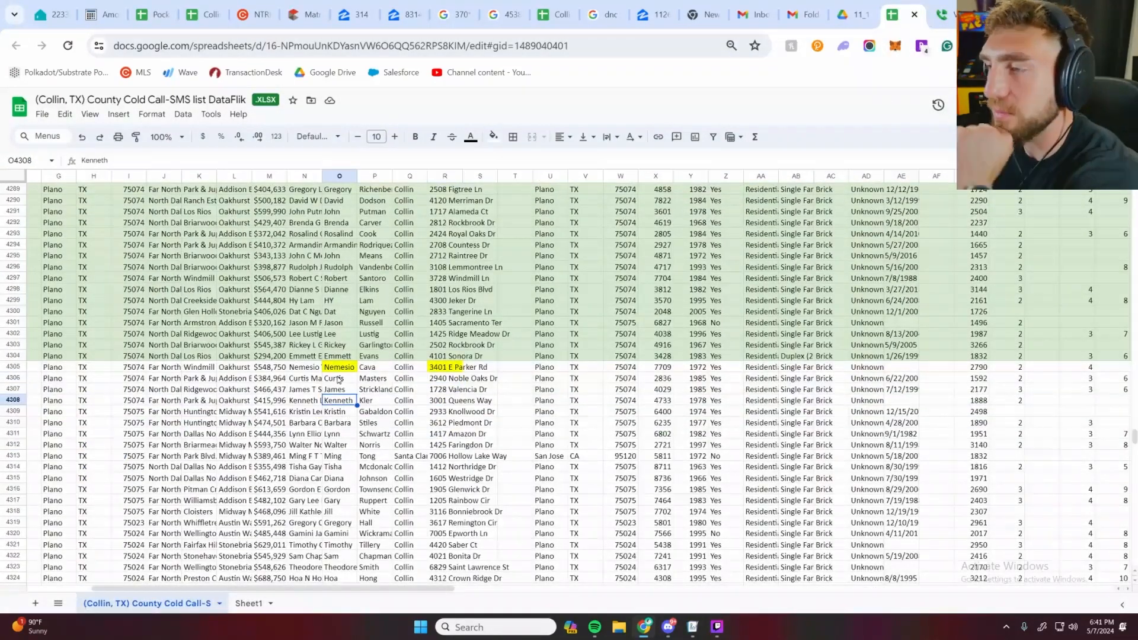
# Select the first-name cells of the seller rows just below the green-shaded ones, around rows 4305–4308
pyautogui.click(339, 367)
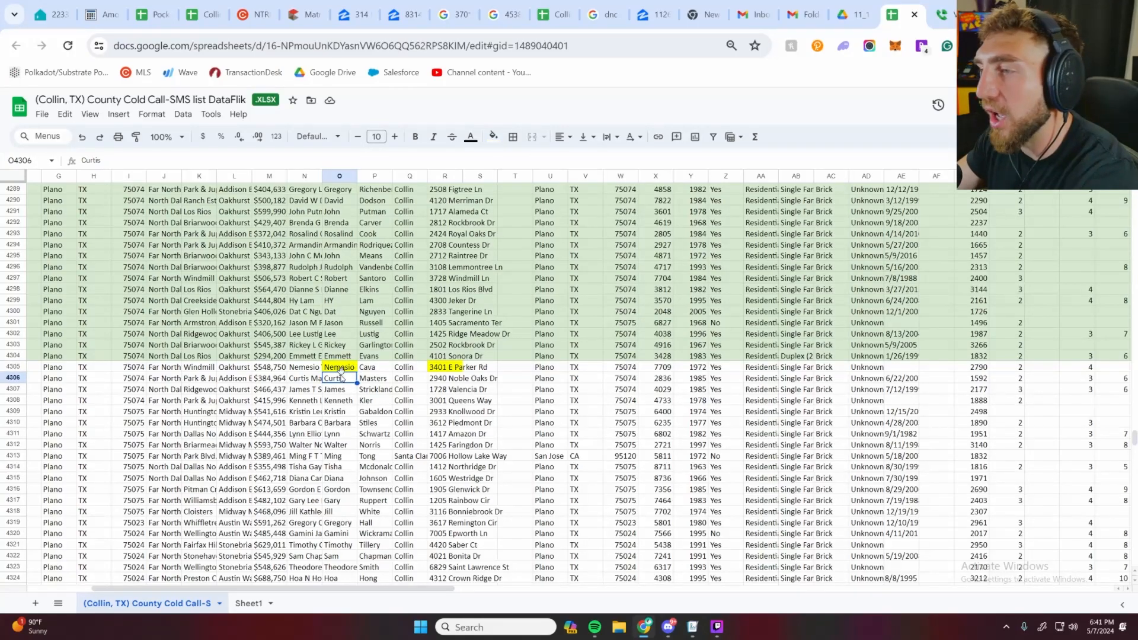
pyautogui.click(339, 366)
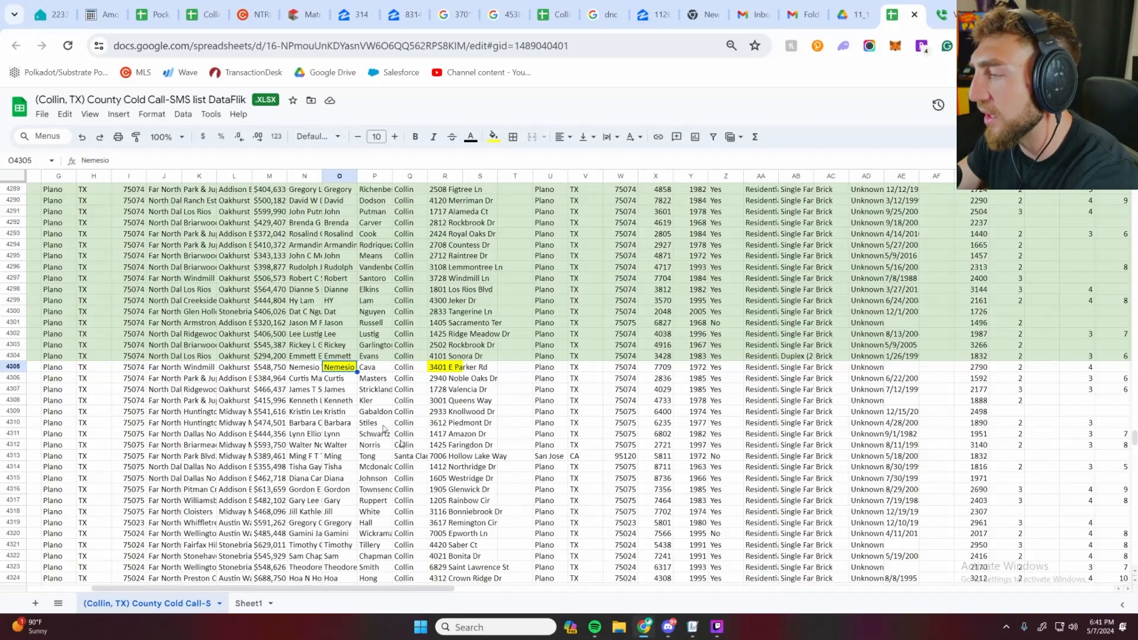
pyautogui.moveTo(649, 579)
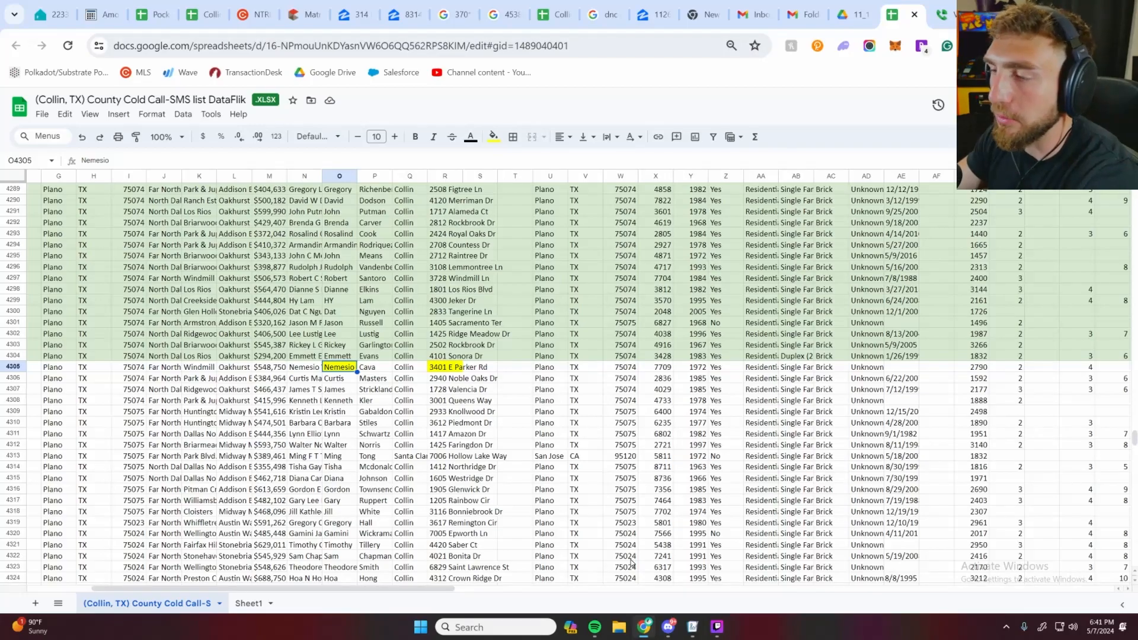
pyautogui.moveTo(516, 490)
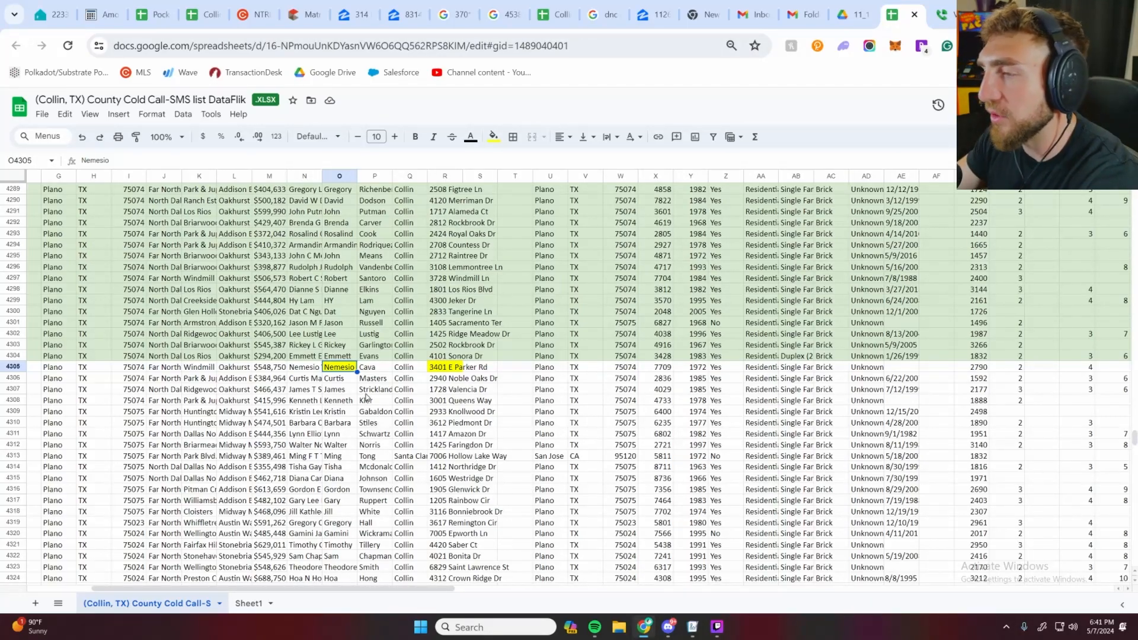
pyautogui.moveTo(366, 397)
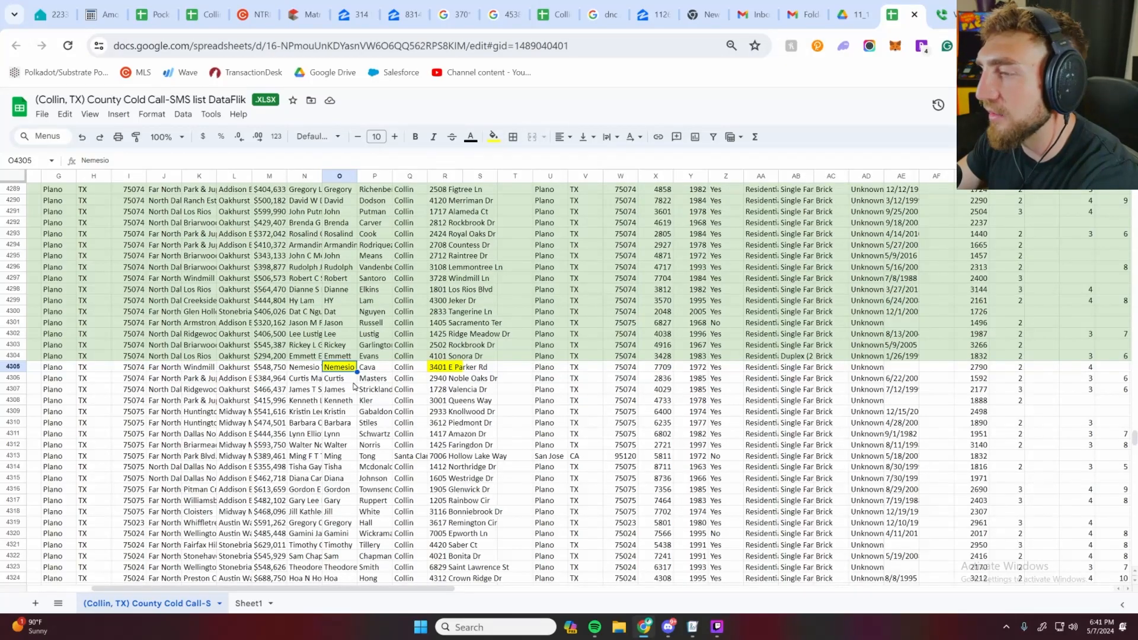
pyautogui.click(338, 377)
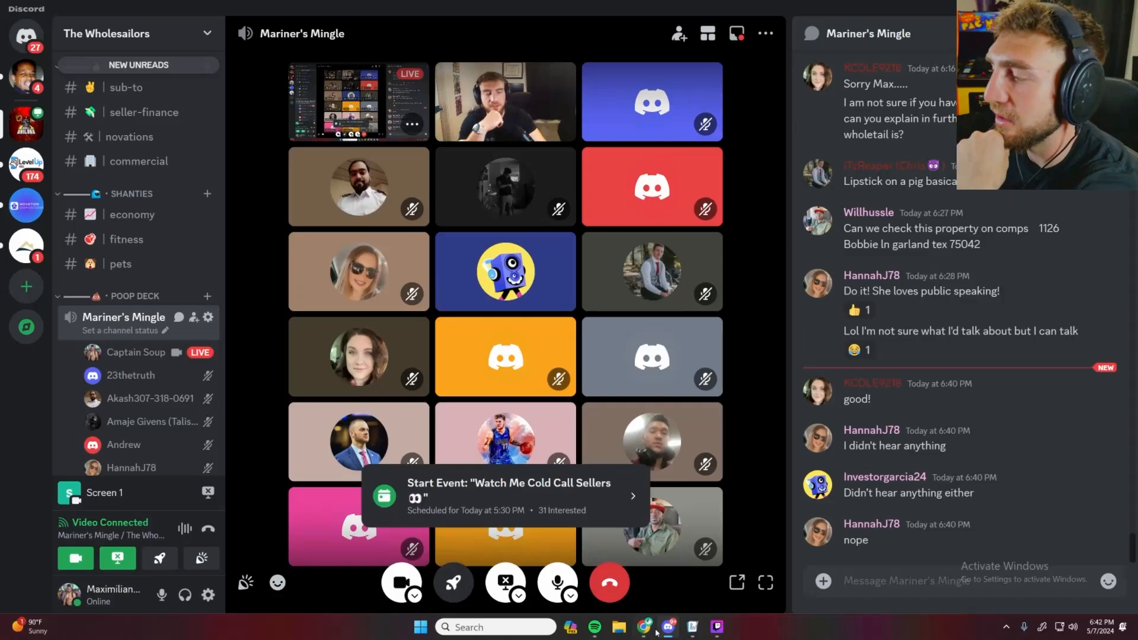
# Toggle between the Discord call and the spreadsheet, landing on Curtis's row 4306
pyautogui.click(642, 626)
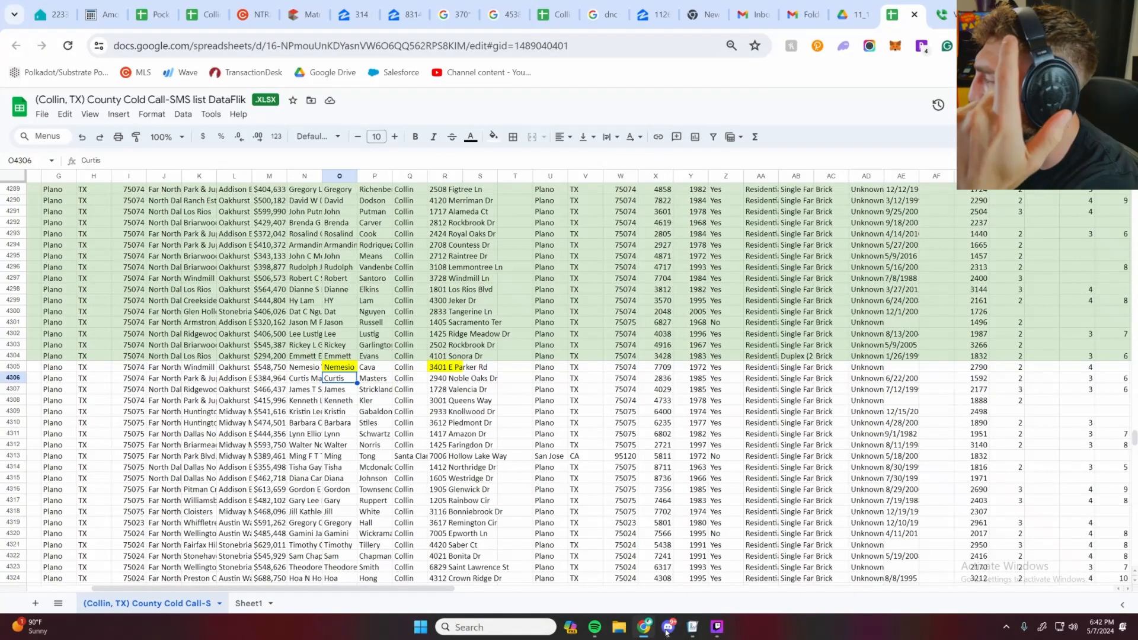
pyautogui.click(666, 626)
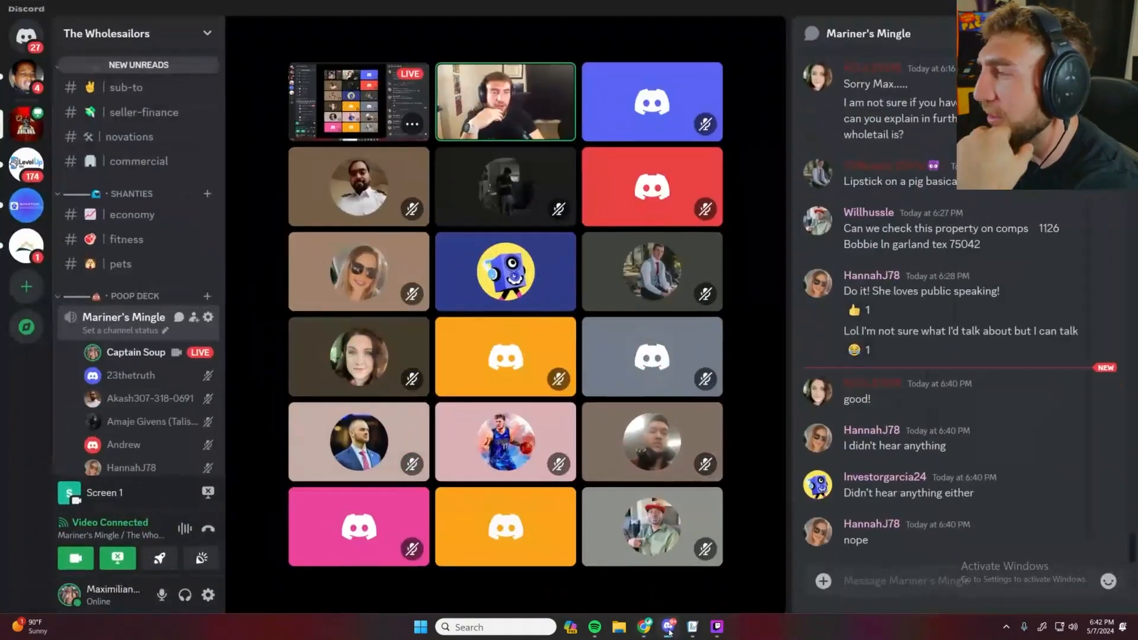
pyautogui.click(643, 626)
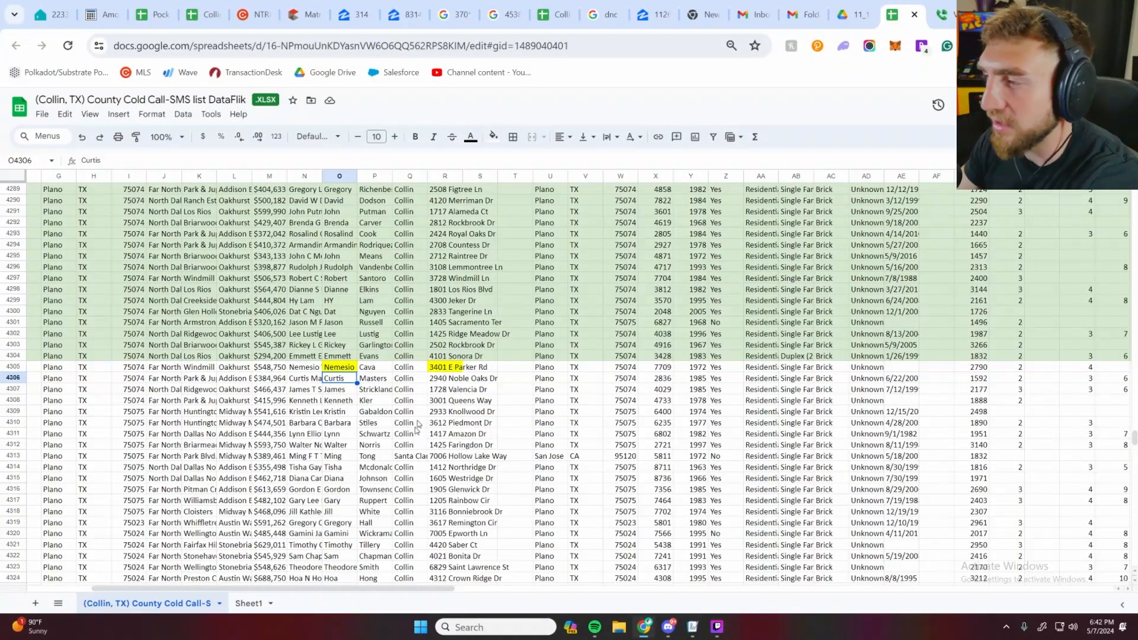
pyautogui.moveTo(428, 403)
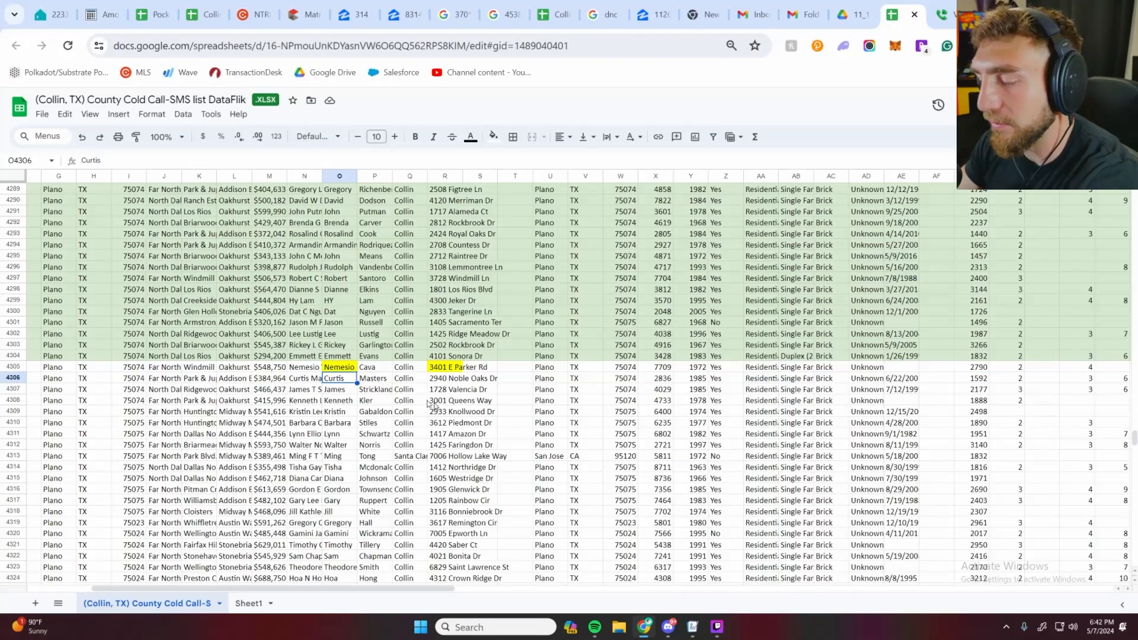
pyautogui.moveTo(393, 398)
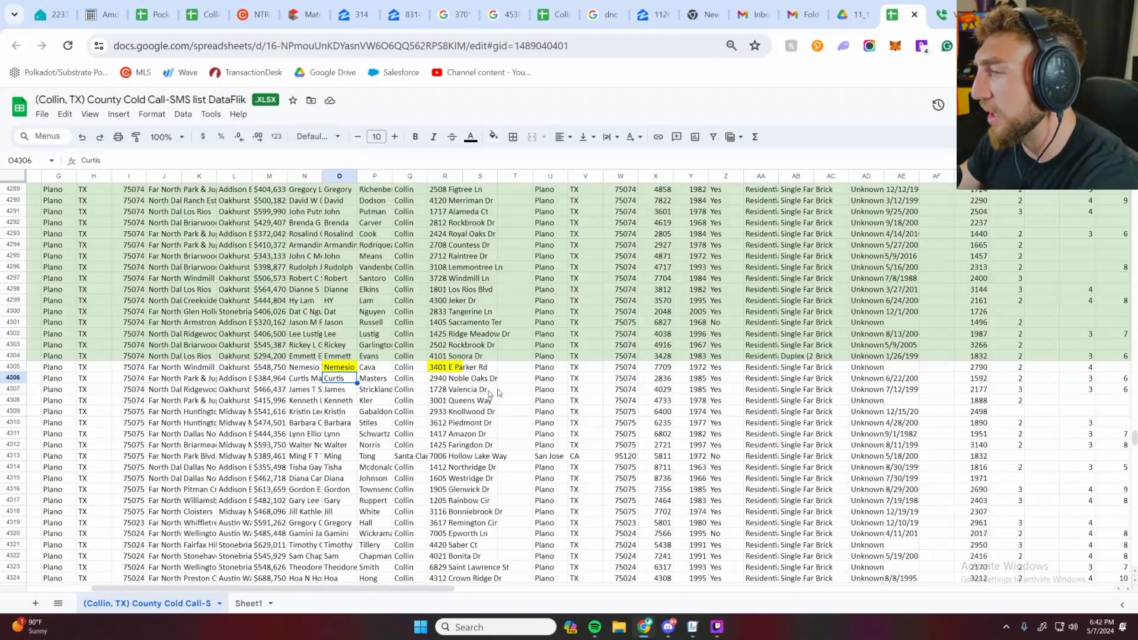
pyautogui.click(669, 626)
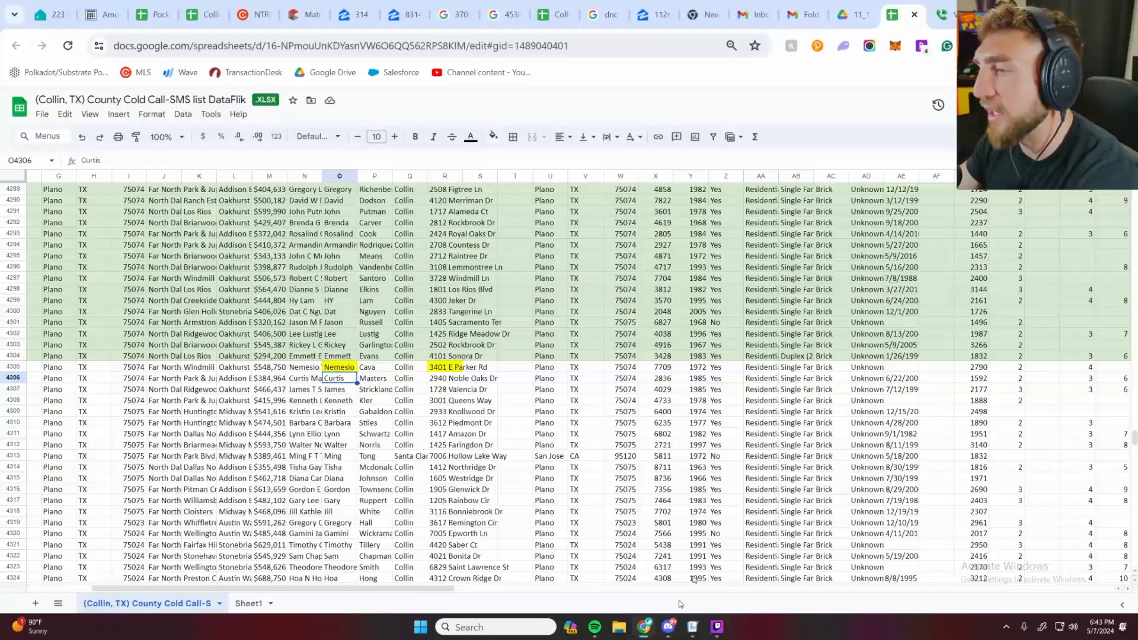
pyautogui.click(667, 625)
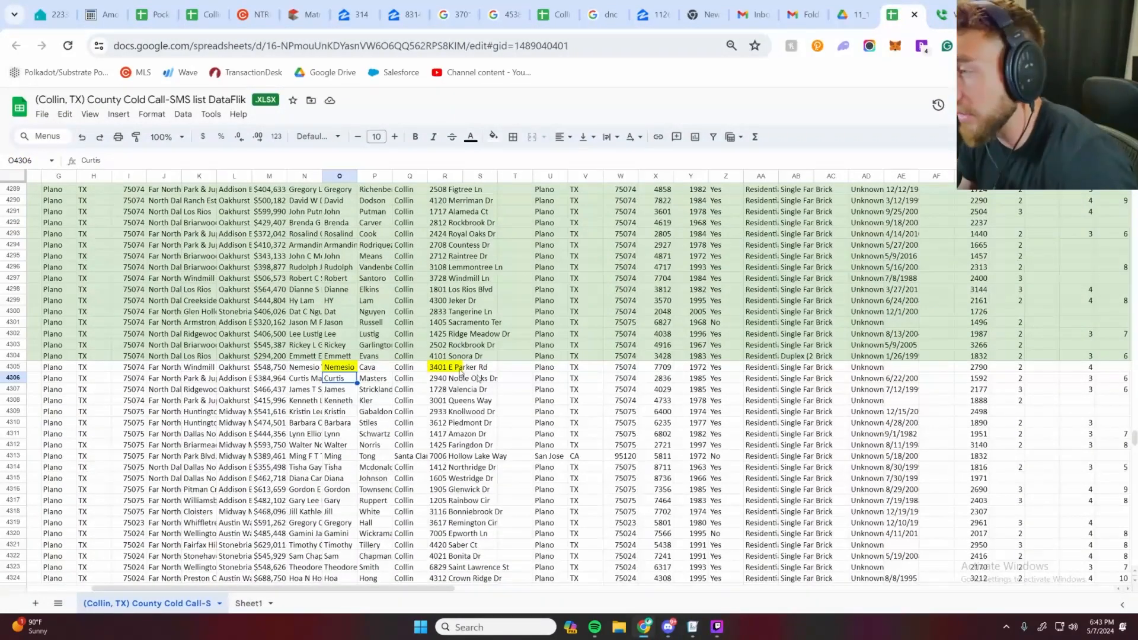
pyautogui.click(444, 378)
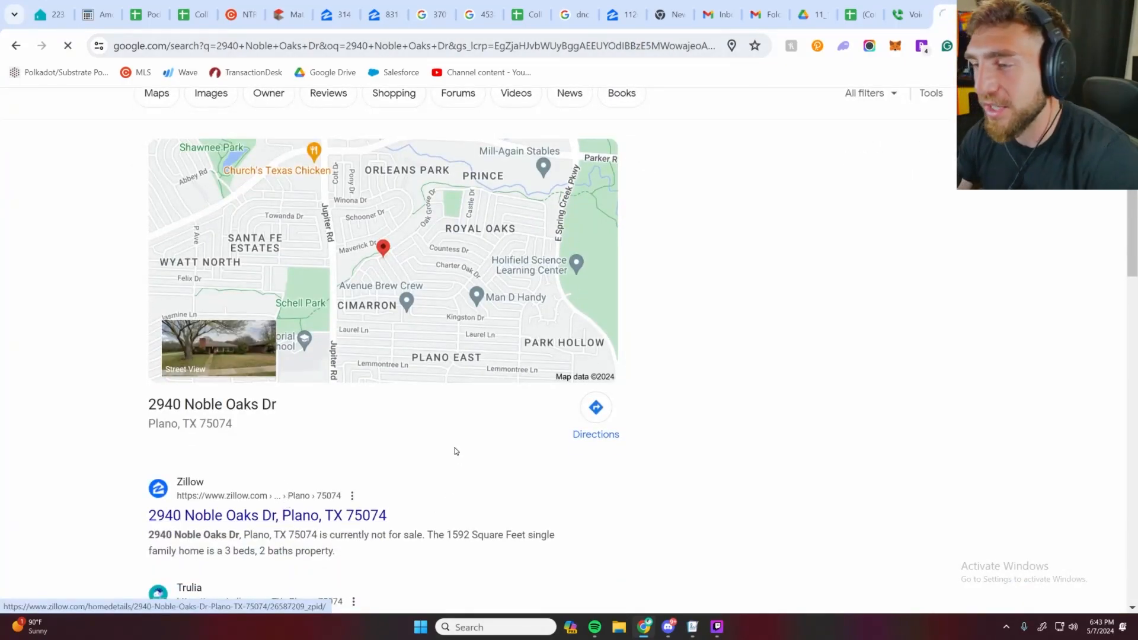
pyautogui.click(267, 516)
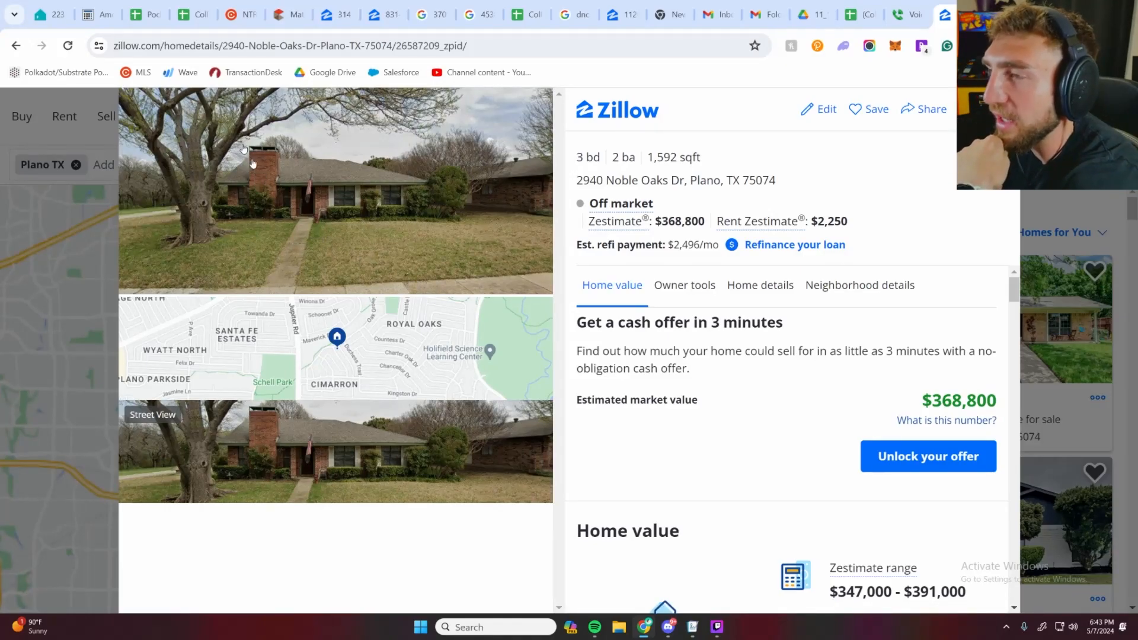
pyautogui.moveTo(348, 236)
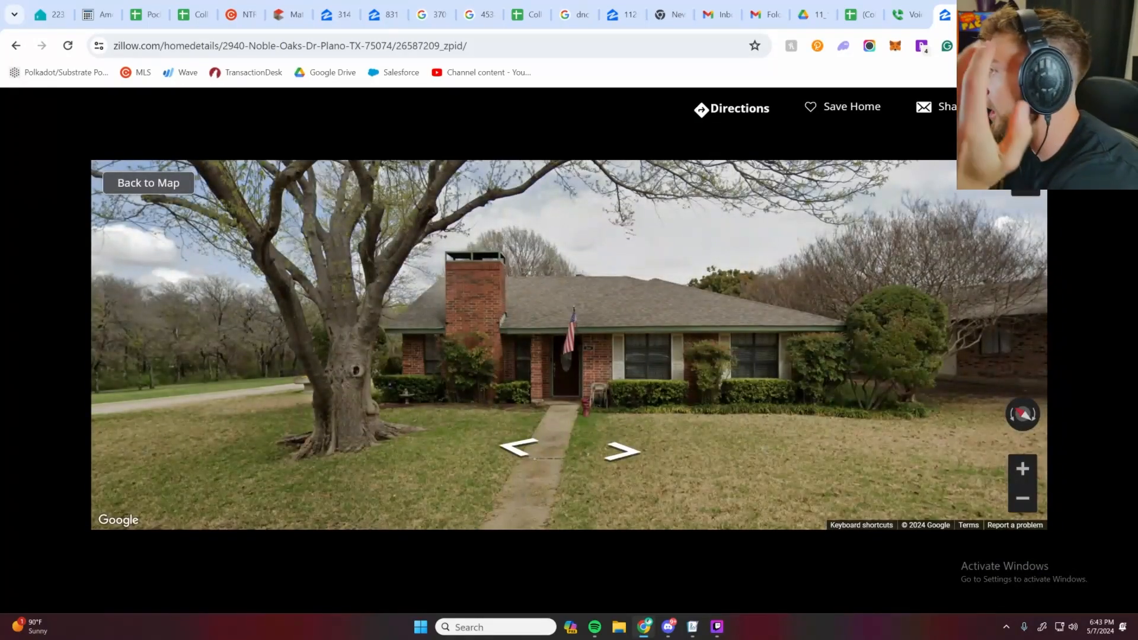
# Return from Street View to the Zillow listing map, then switch back to the Discord call
pyautogui.click(148, 182)
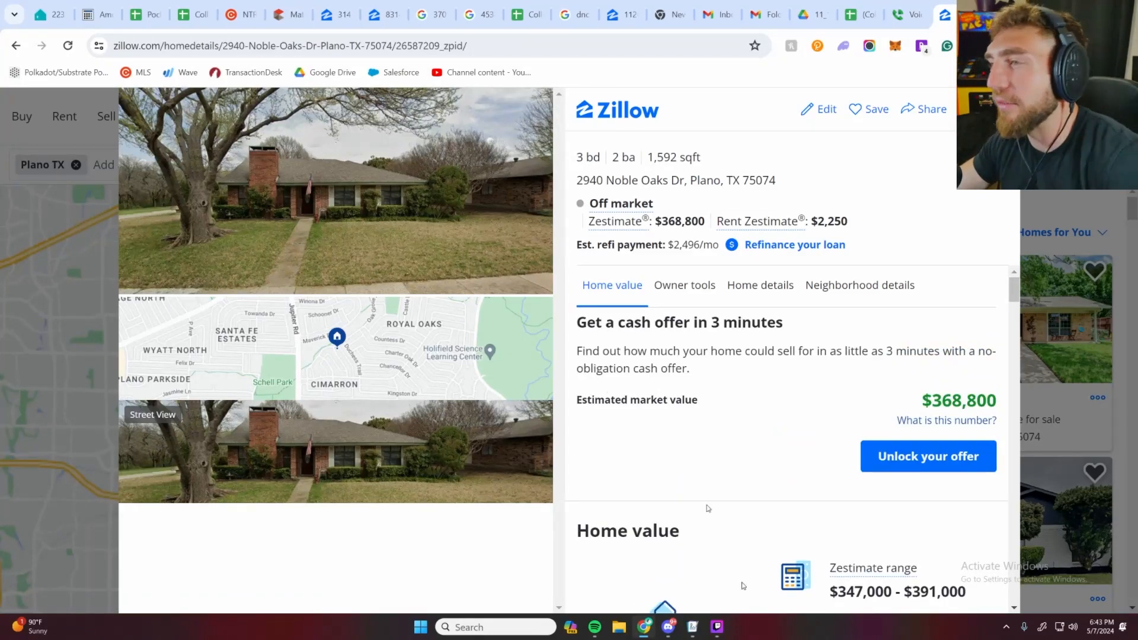
pyautogui.click(667, 626)
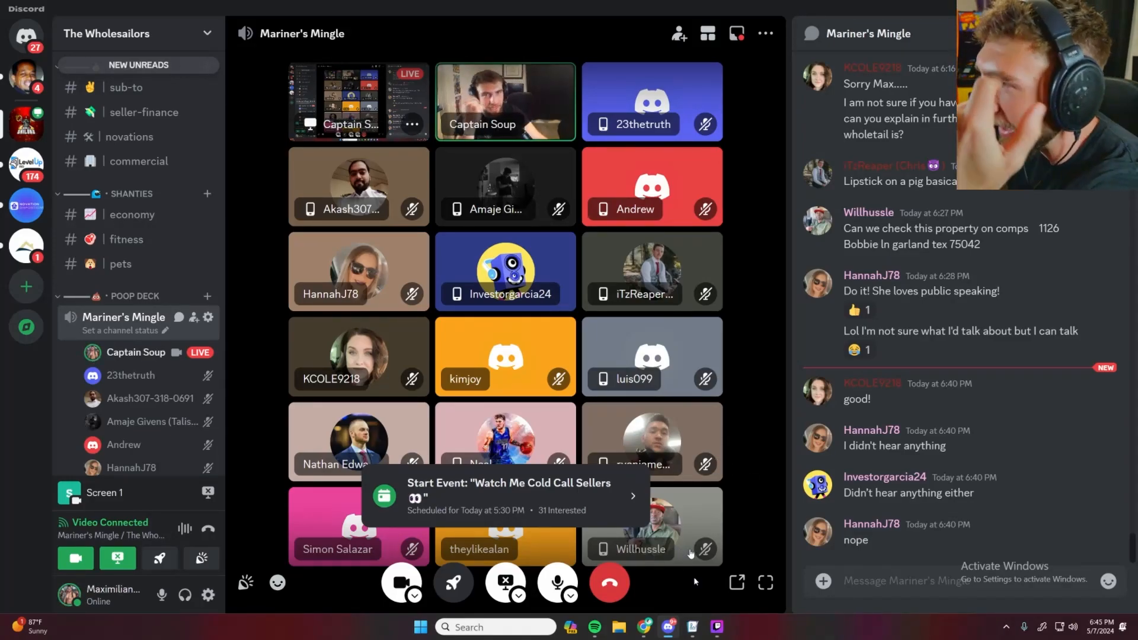
pyautogui.click(643, 625)
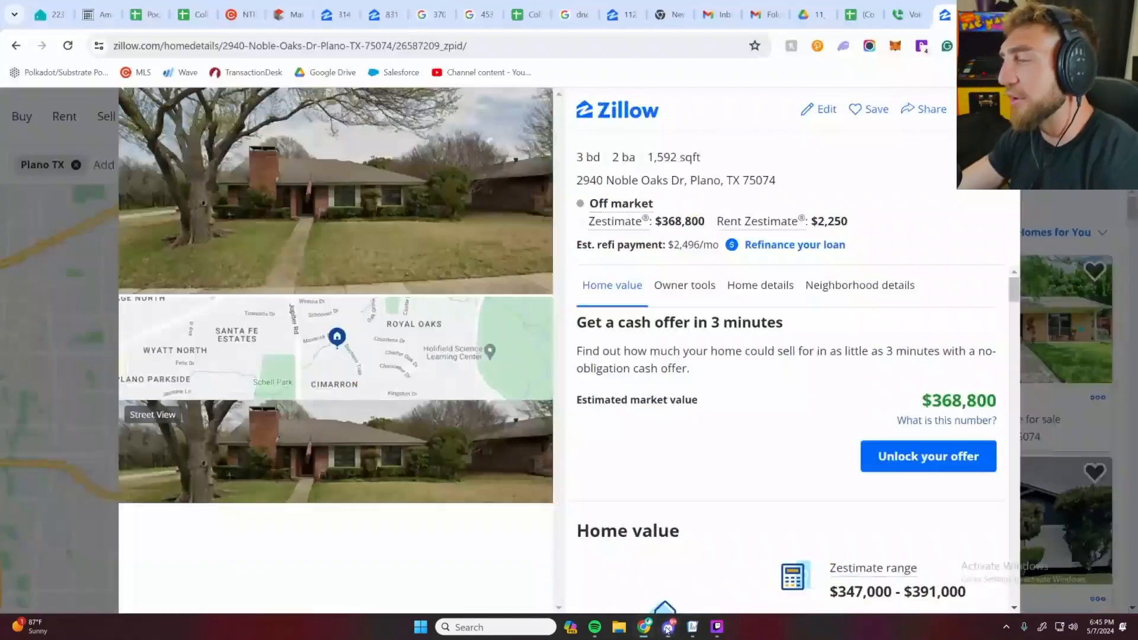
pyautogui.click(666, 625)
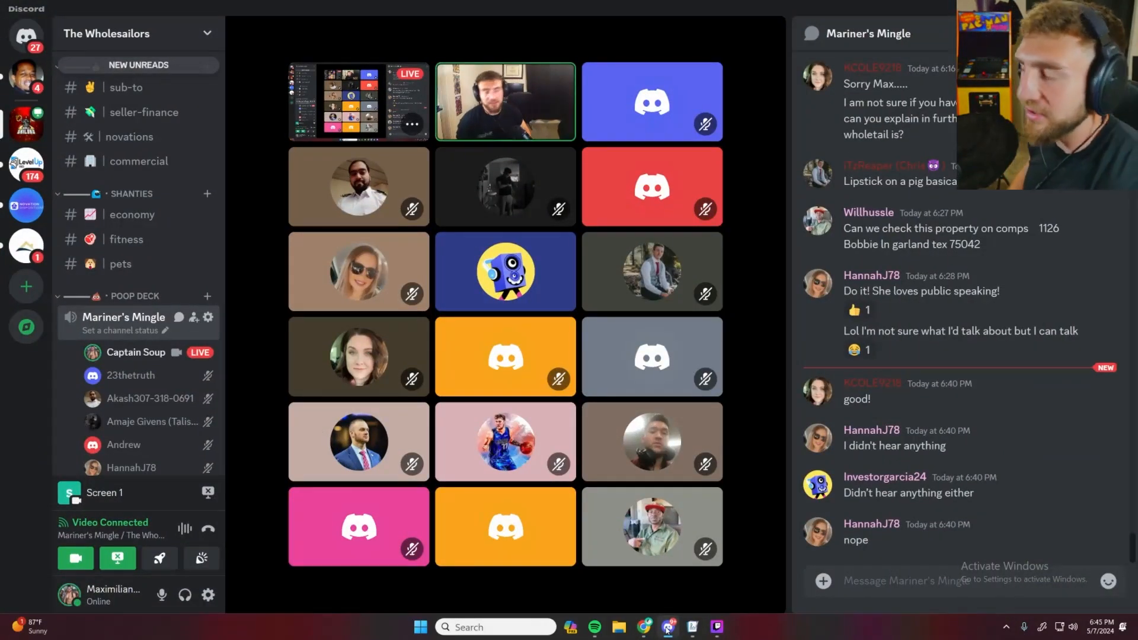